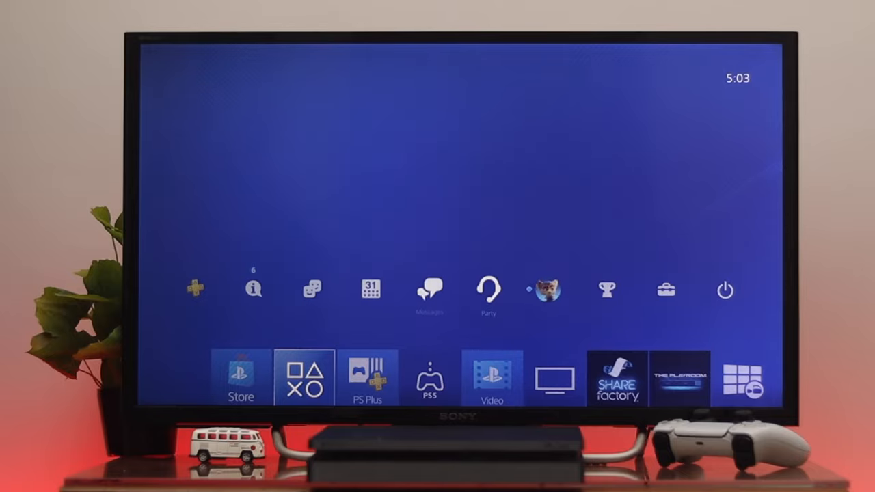
Step: Turn on Switch Output Device Automatically in Settings > Devices > Audio Devices
{"action": "left_click", "coordinate": [666, 289]}
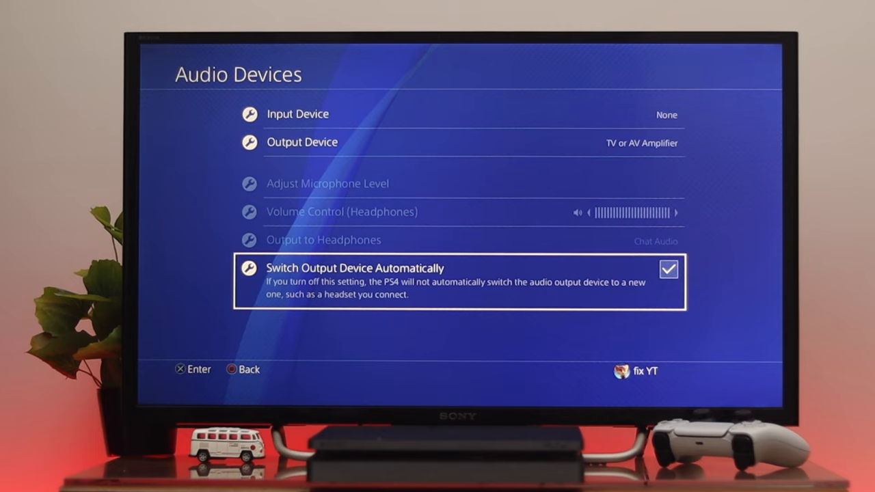
{"action": "key", "text": "up"}
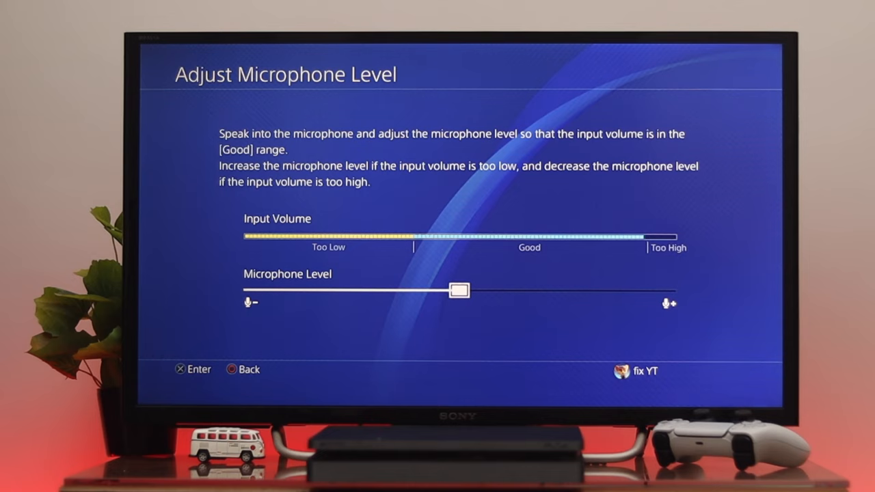
Step: Drag the Microphone Level slider toward the middle until input volume reads Good
{"action": "left_click_drag", "start_coordinate": [459, 290], "coordinate": [530, 290]}
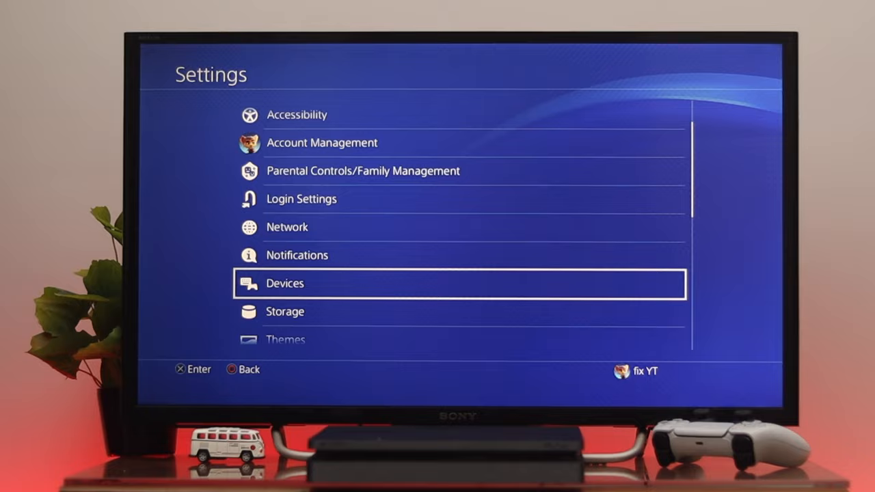
Step: Scroll the Settings list down to highlight Sharing and Broadcasts
{"action": "scroll", "scroll_direction": "down", "scroll_amount": 3}
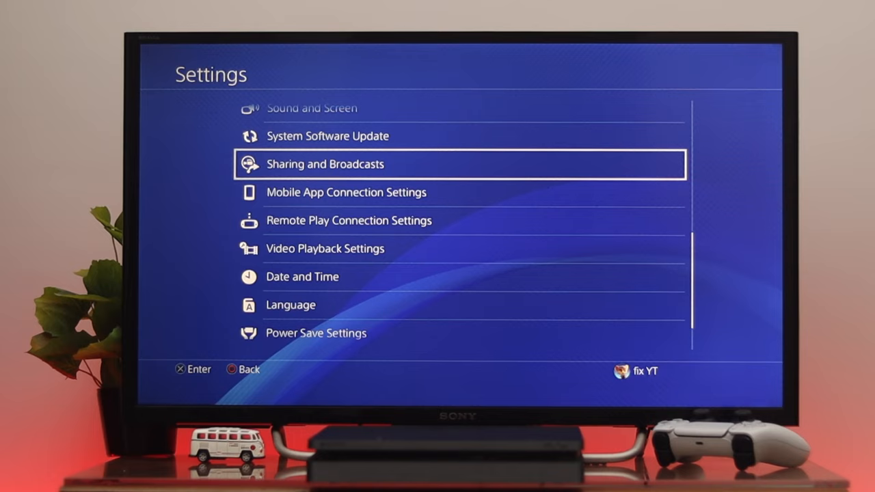